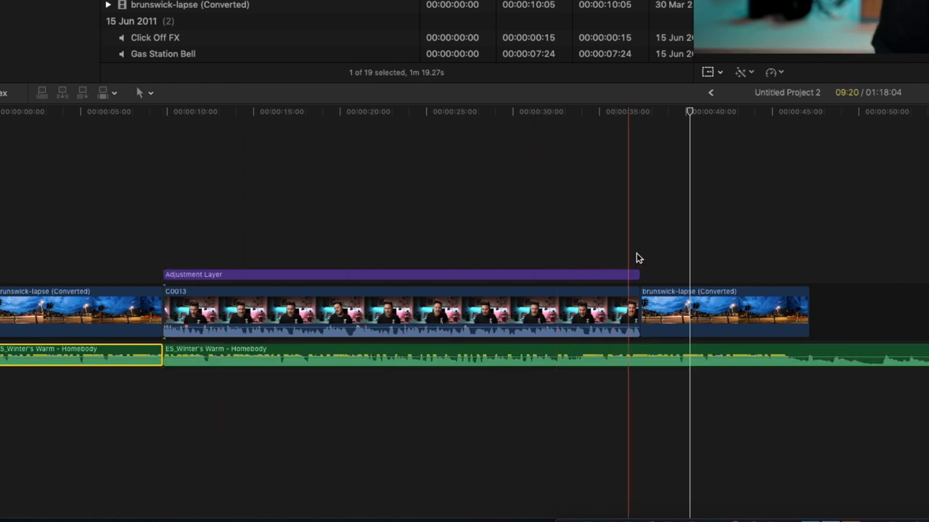
Step: Select the middle bladed segment of the ES_Winter's Warm music clip beneath C0013
{"action": "left_click", "coordinate": [640, 355]}
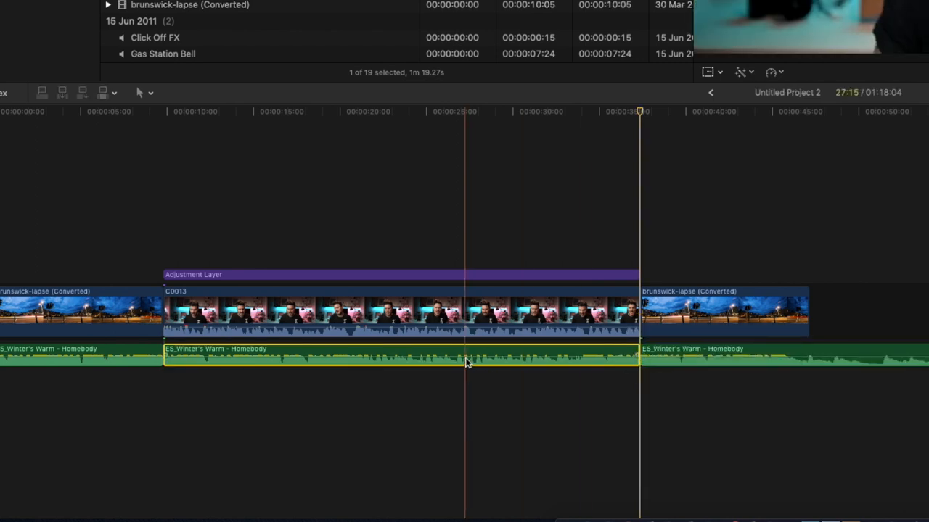
{"action": "left_click_drag", "start_coordinate": [470, 355], "coordinate": [470, 361]}
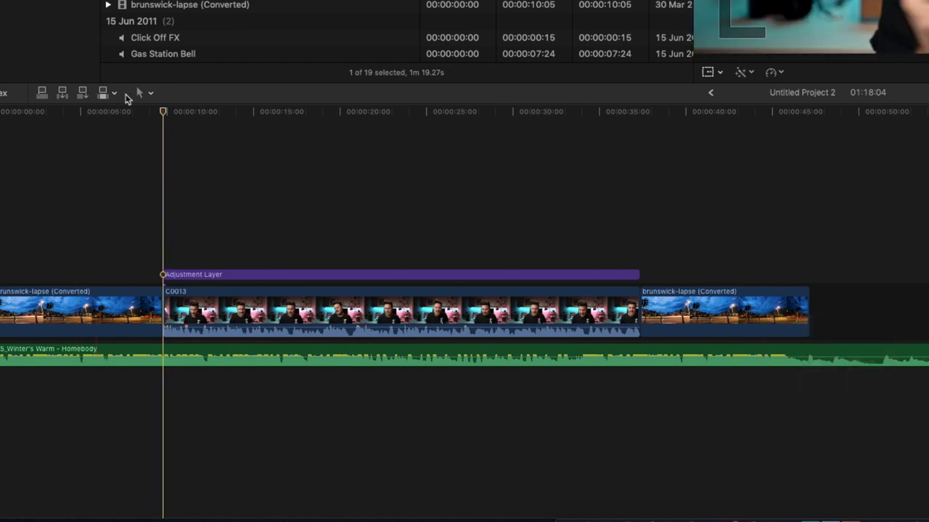
{"action": "mouse_move", "coordinate": [139, 93]}
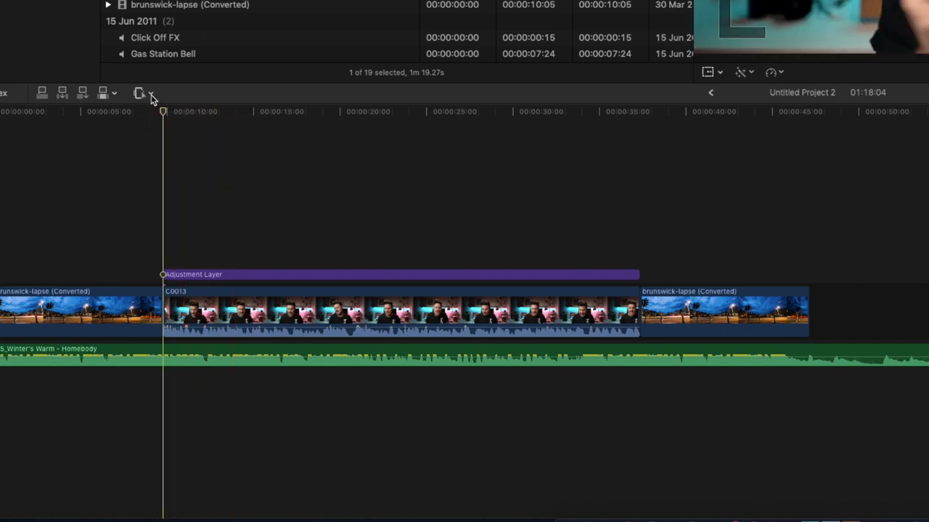
{"action": "mouse_move", "coordinate": [151, 93]}
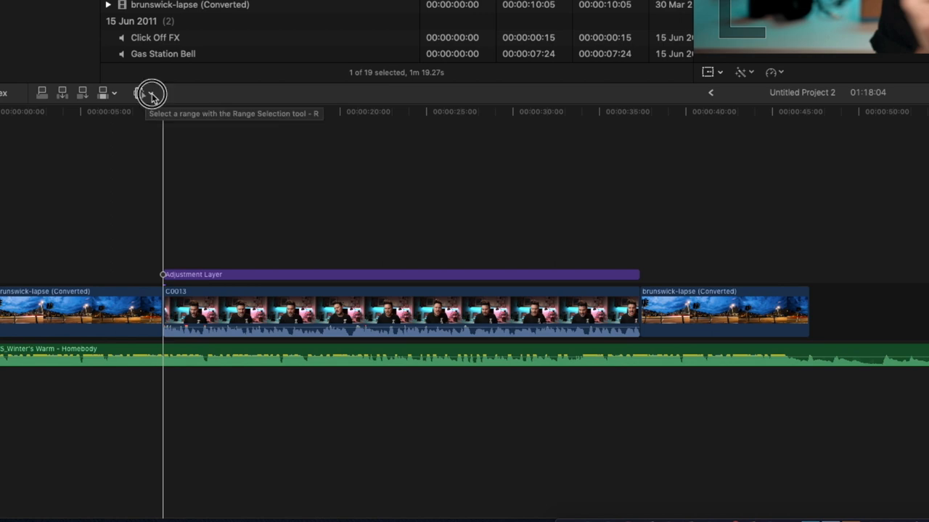
Step: Mark a short range on the music clip at C0013's start using the Range Selection tool
{"action": "left_click", "coordinate": [151, 92]}
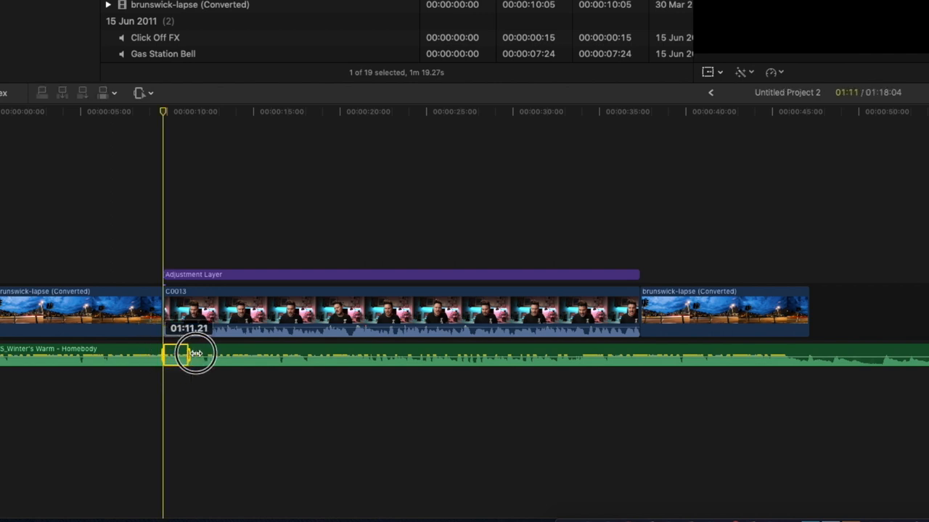
{"action": "left_click_drag", "start_coordinate": [196, 353], "coordinate": [613, 348]}
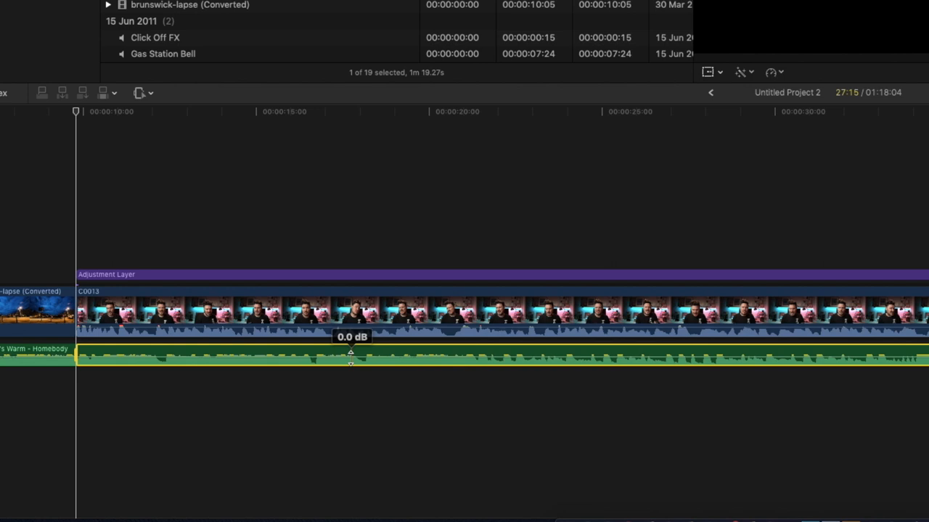
{"action": "mouse_move", "coordinate": [350, 354]}
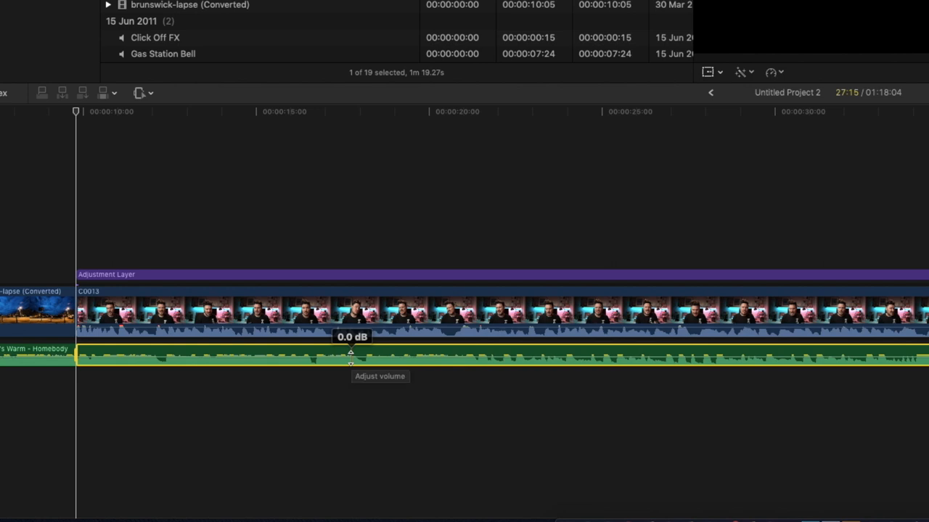
Step: Pull the music volume down inside the range, creating fade keyframes at C0013's start
{"action": "left_click_drag", "start_coordinate": [352, 353], "coordinate": [352, 363]}
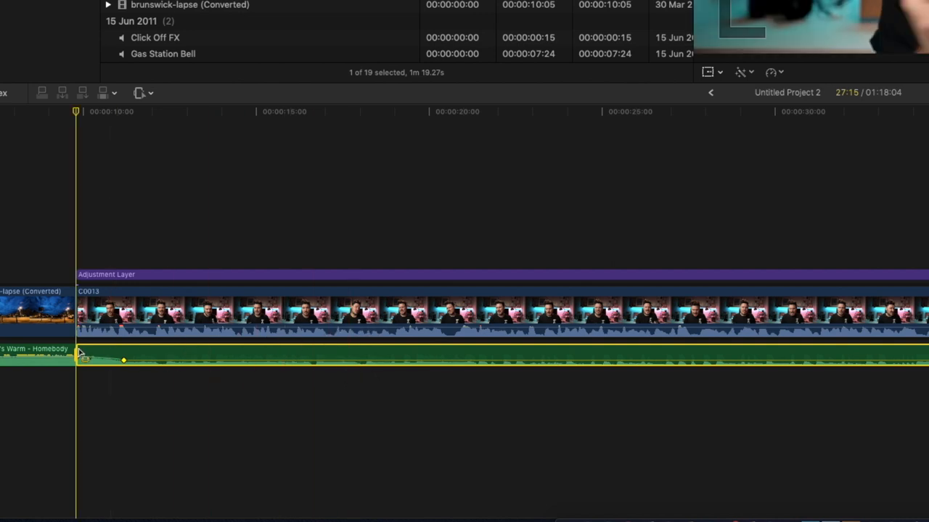
{"action": "left_click_drag", "start_coordinate": [123, 360], "coordinate": [124, 363]}
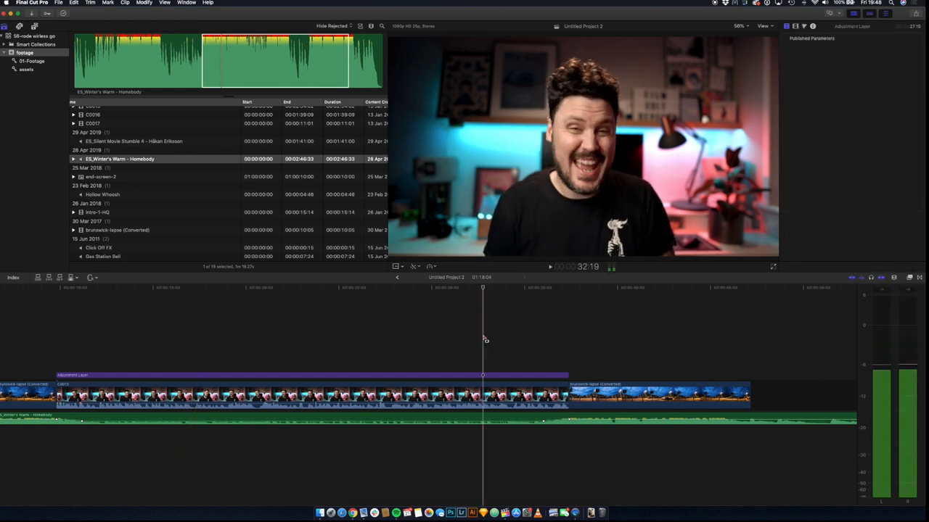
{"action": "key", "text": "space"}
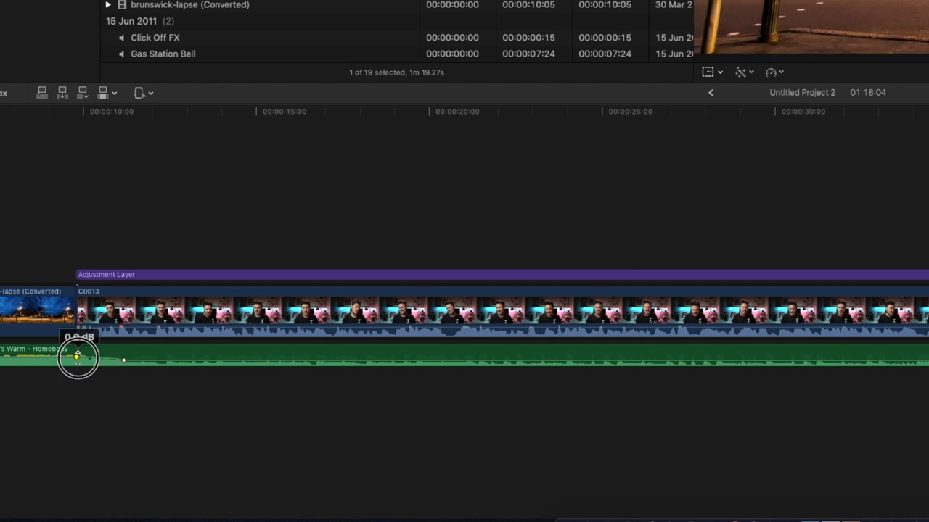
Step: Move the fade-start keyframe earlier and bring the -18 dB keyframe closer to it
{"action": "left_click_drag", "start_coordinate": [78, 357], "coordinate": [42, 357]}
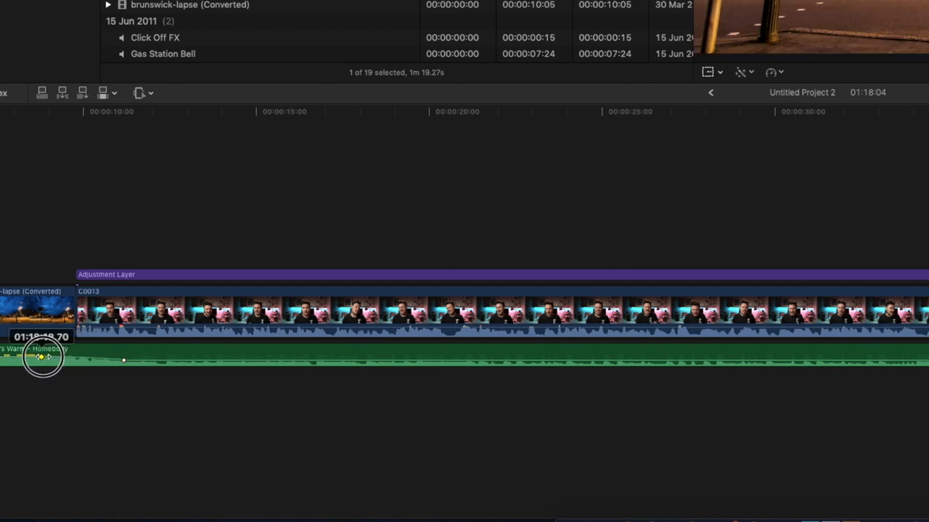
{"action": "left_click_drag", "start_coordinate": [41, 355], "coordinate": [123, 363]}
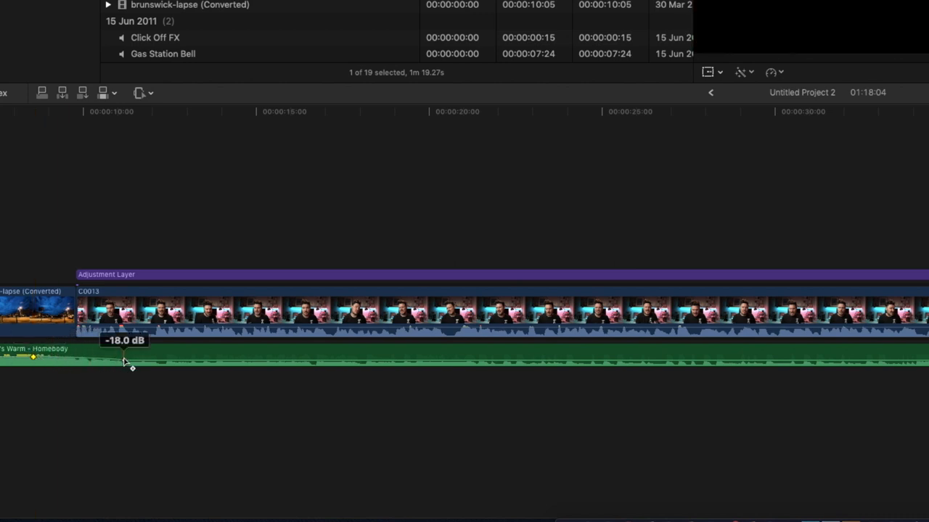
{"action": "left_click_drag", "start_coordinate": [124, 360], "coordinate": [95, 360]}
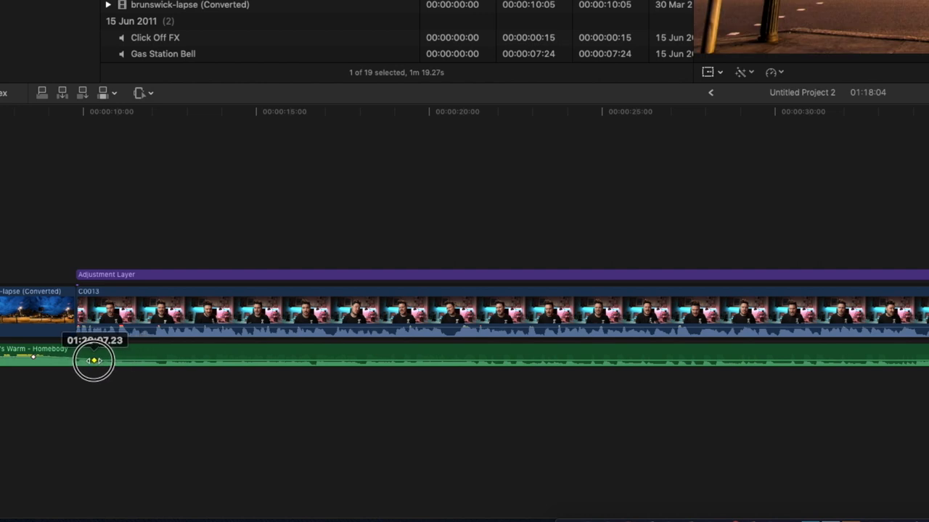
{"action": "left_click_drag", "start_coordinate": [95, 361], "coordinate": [82, 360]}
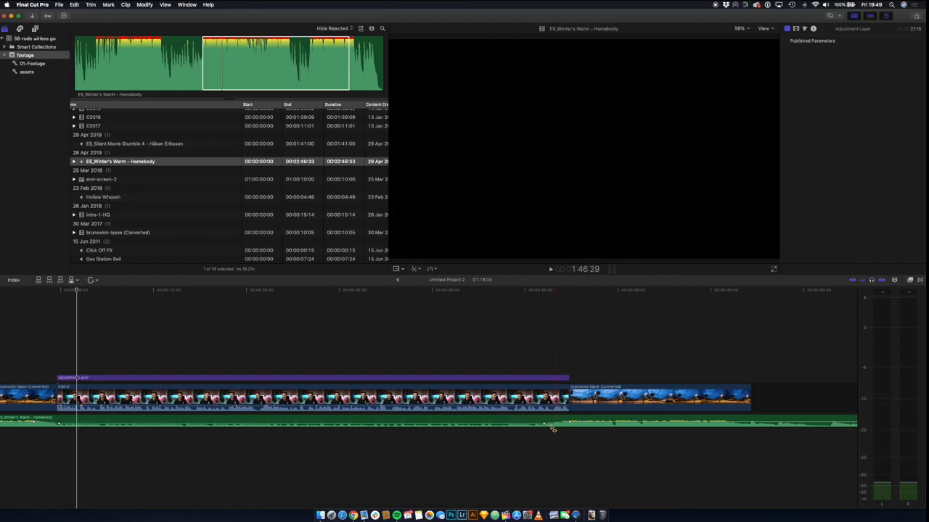
Step: Reposition the -18 dB and fade-up keyframes near C0013's end, then preview that section
{"action": "left_click_drag", "start_coordinate": [552, 424], "coordinate": [548, 428]}
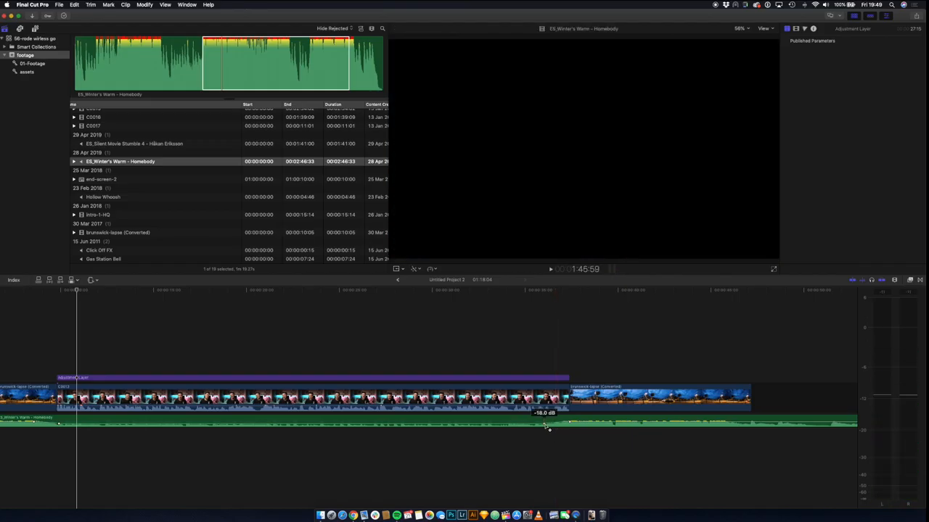
{"action": "left_click_drag", "start_coordinate": [544, 427], "coordinate": [573, 423]}
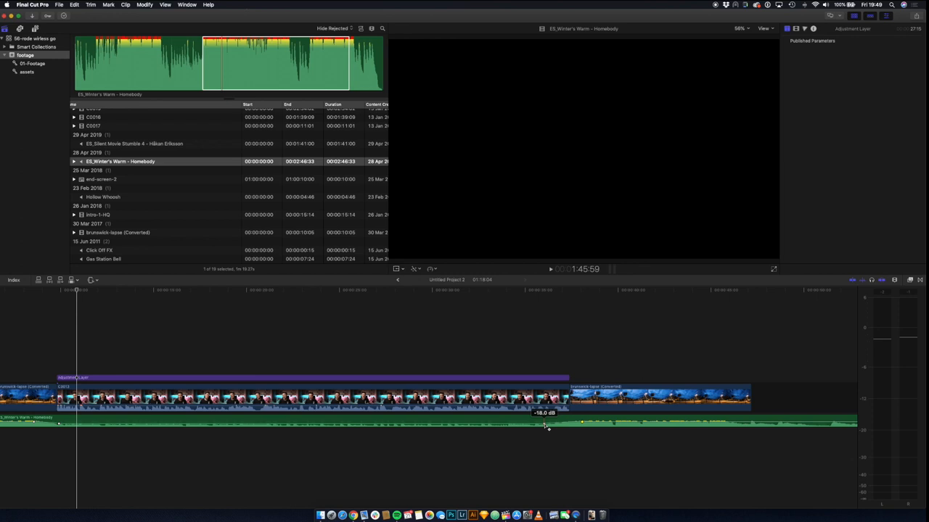
{"action": "left_click", "coordinate": [562, 423]}
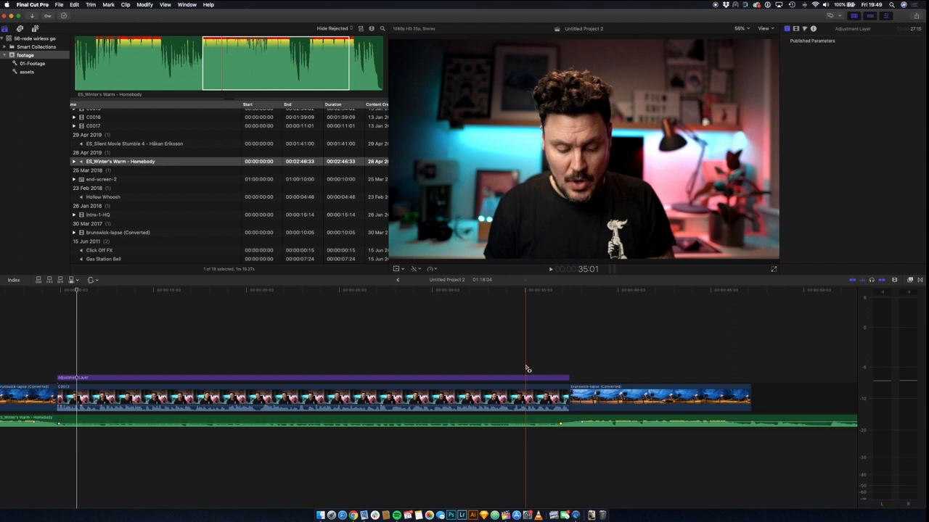
{"action": "key", "text": "space"}
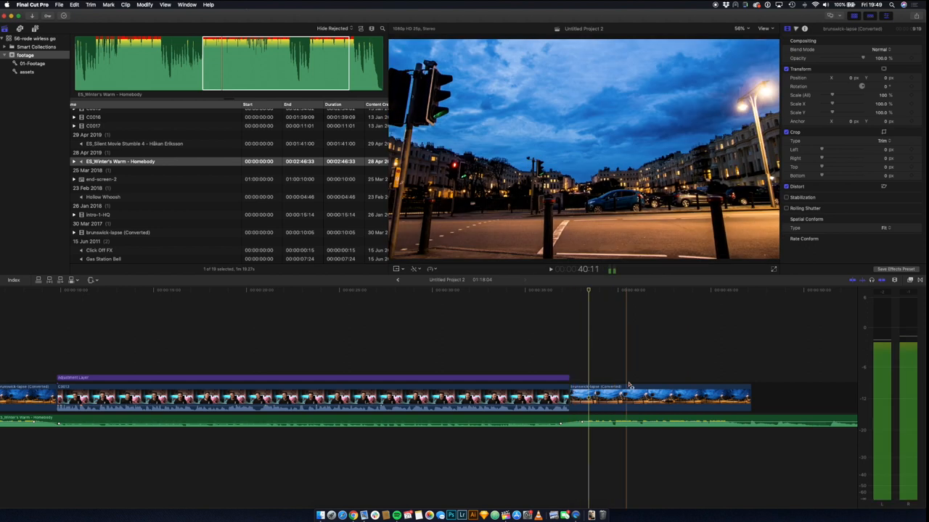
Step: Shift the music's last volume keyframe toward the brunswick-lapse start to set the fade-up
{"action": "left_click", "coordinate": [658, 396]}
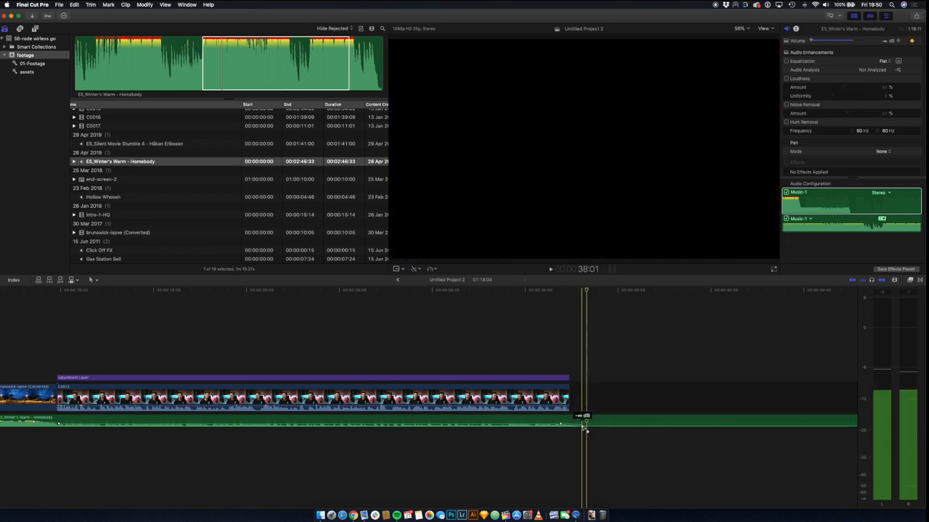
{"action": "left_click_drag", "start_coordinate": [585, 428], "coordinate": [581, 421]}
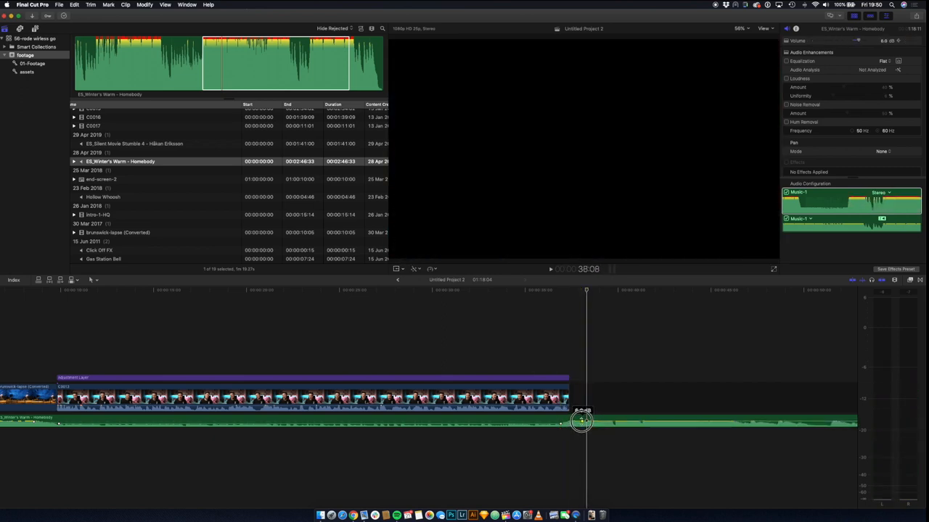